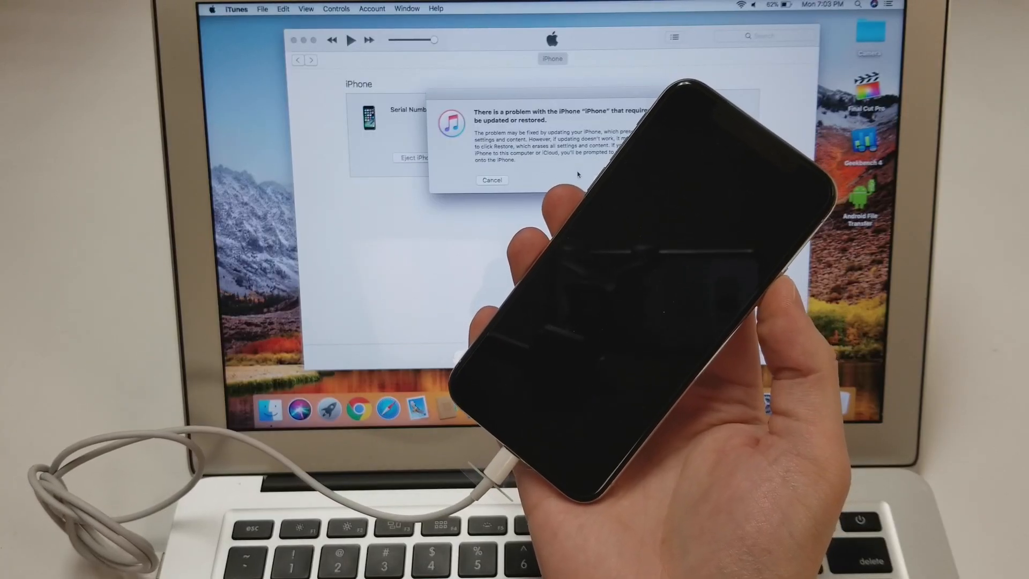
Step: Cancel the warning that the iPhone in recovery mode must be updated or restored
{"action": "left_click", "coordinate": [491, 181]}
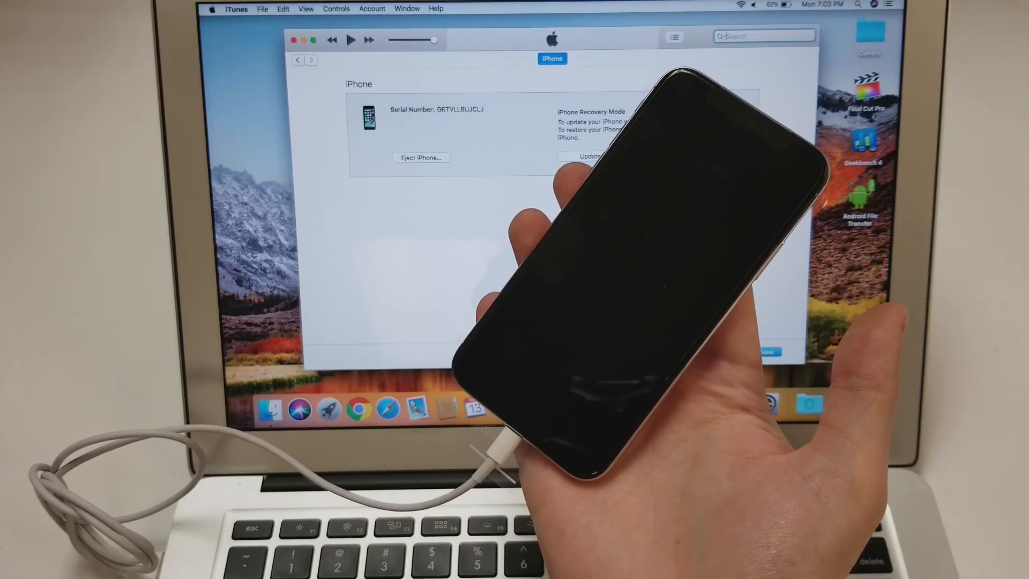